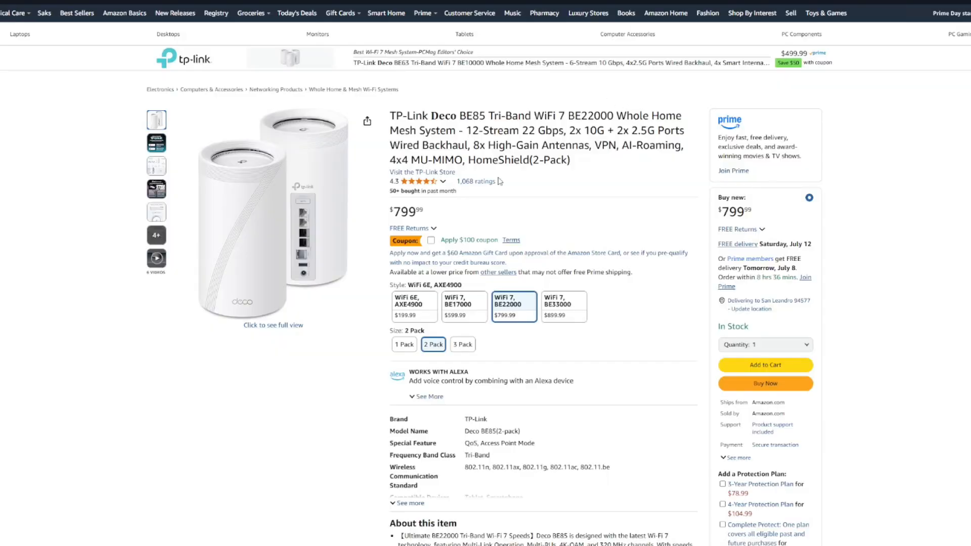
Step: View the Deco app's latest internet speed test: 5.97 Gbps download, 6.89 Gbps upload
scroll("down", 3)
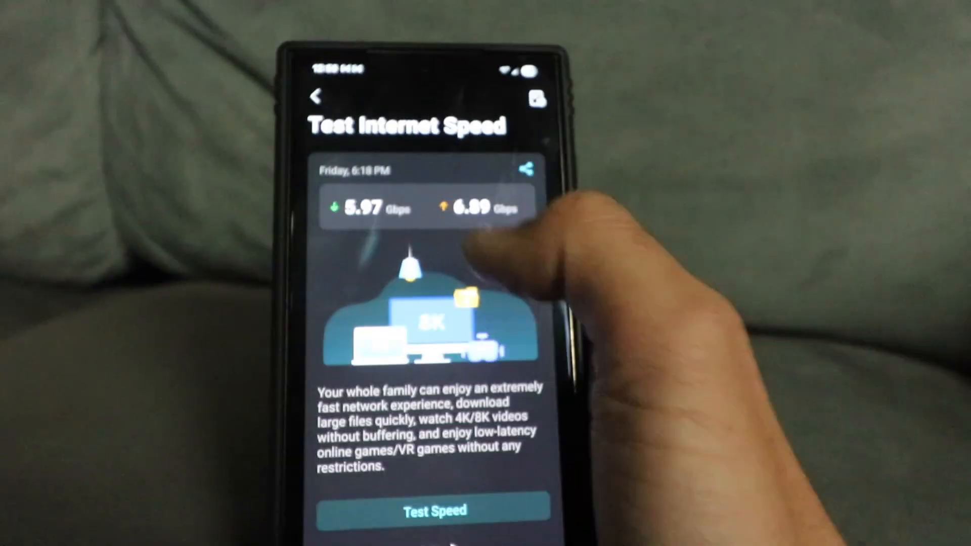
left_click(315, 96)
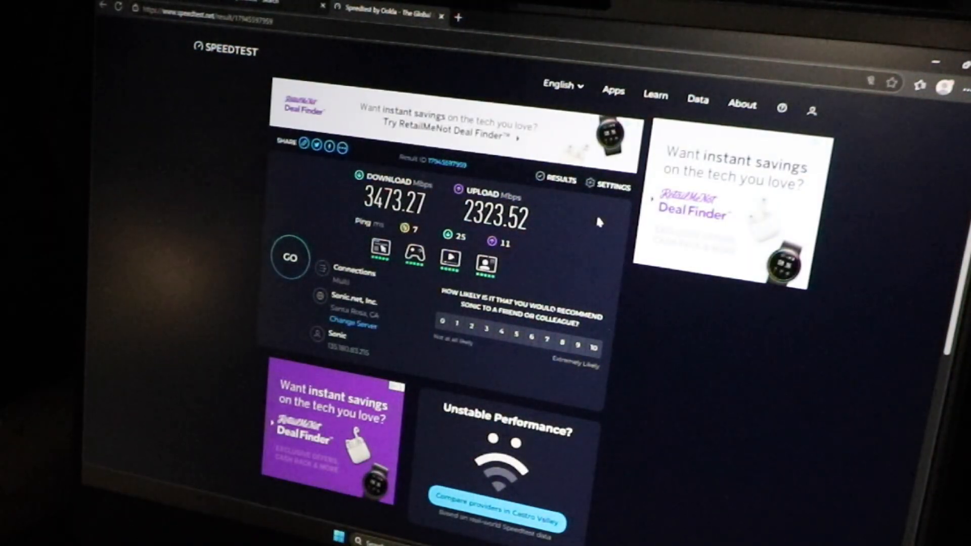
Step: Run a Speedtest by Ookla test reaching 3473.27 Mbps download and 2323.52 Mbps upload
left_click(592, 348)
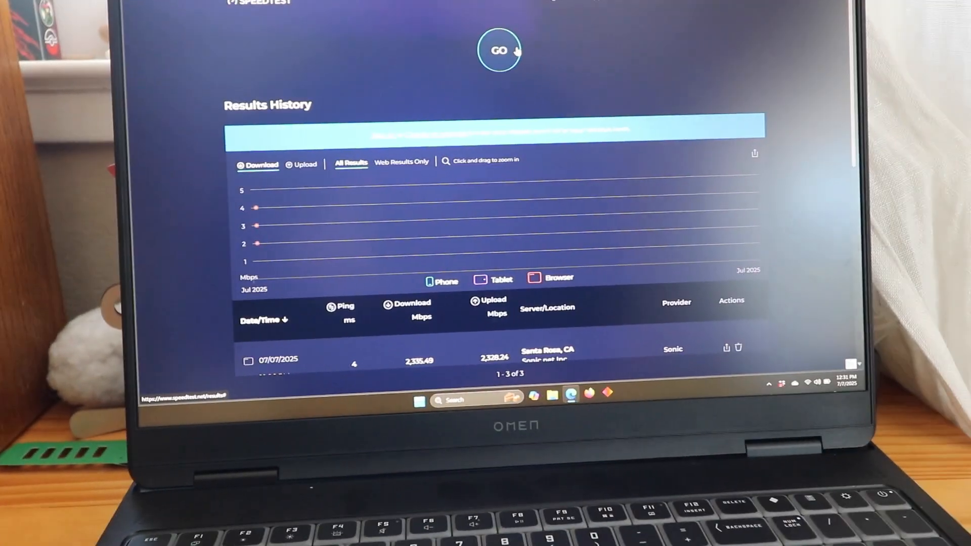
Step: Review the laptop's Results History of three tests, latest 2,335.49 down and 2,328.24 up
left_click(500, 50)
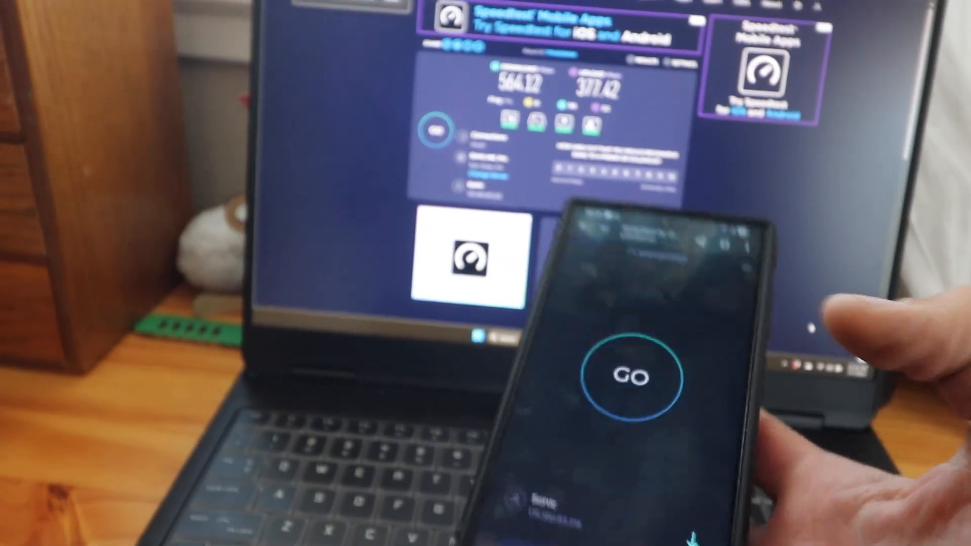
Step: Start a phone speed test to compare with the laptop's 564.12 down and 377.42 up
left_click(631, 378)
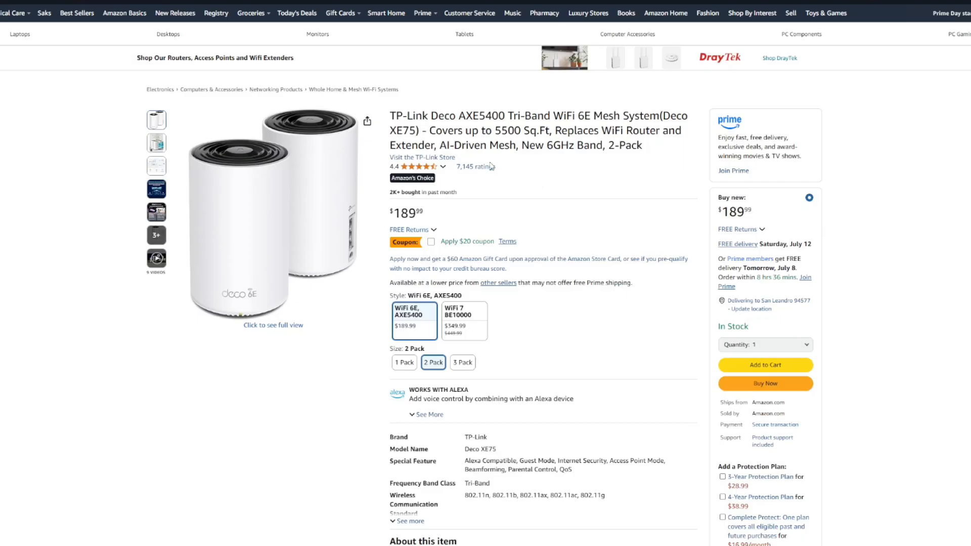
mouse_move(438, 206)
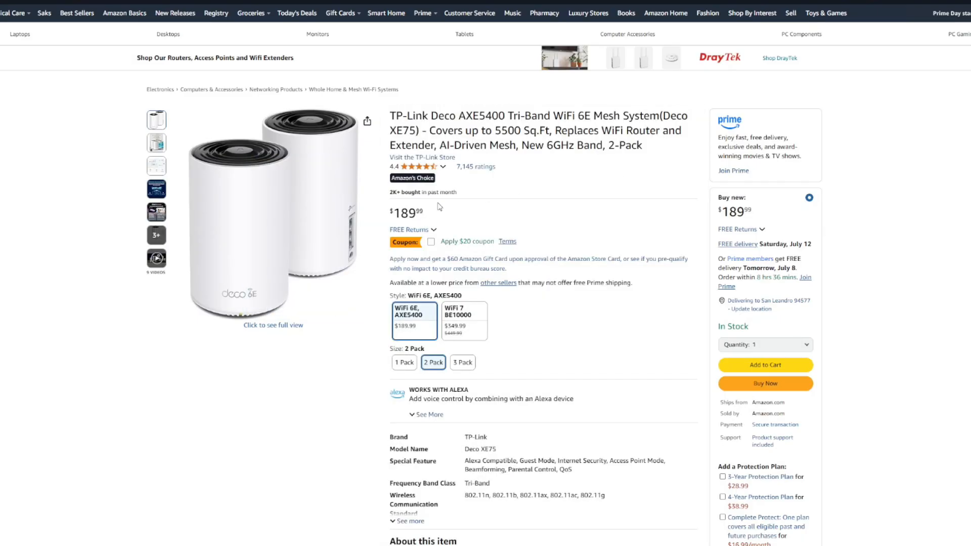
mouse_move(437, 215)
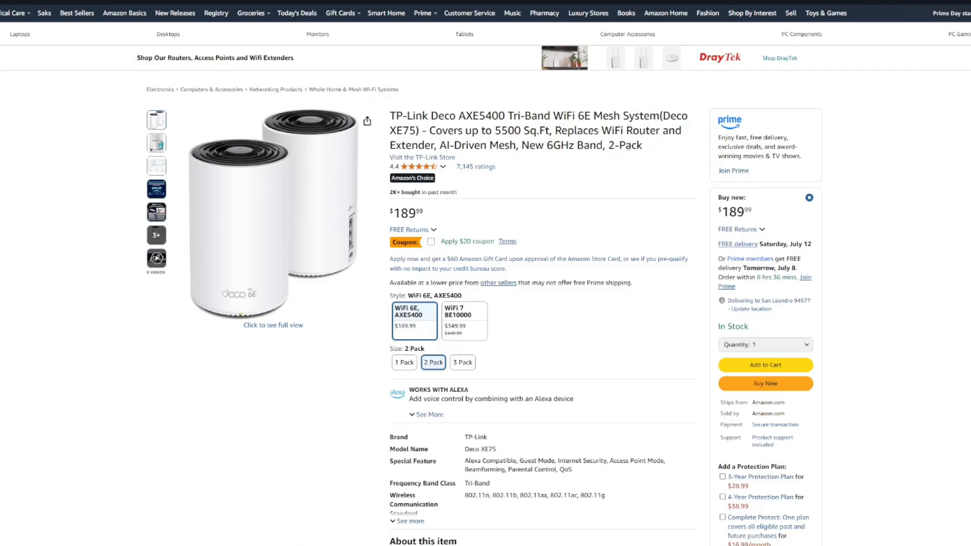
left_click_drag(390, 130, 643, 145)
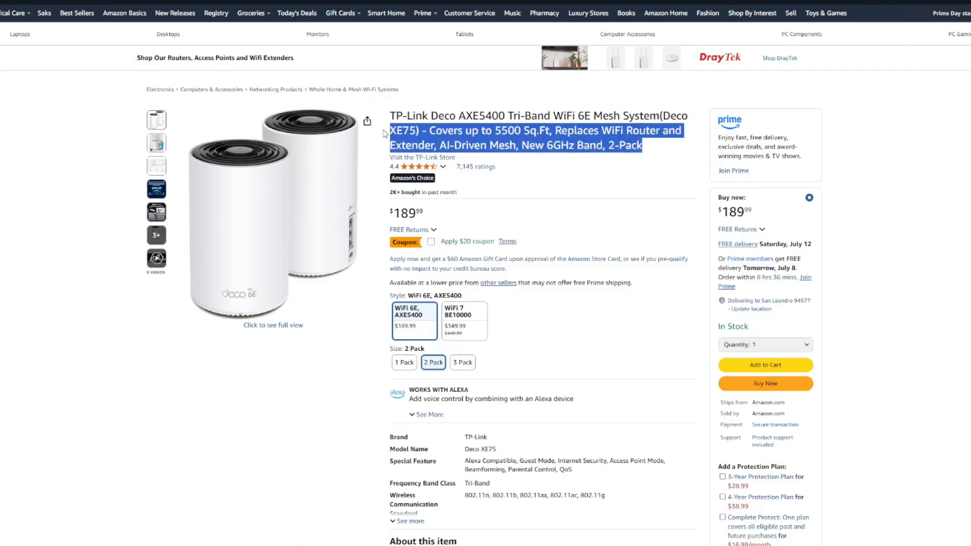
left_click(402, 127)
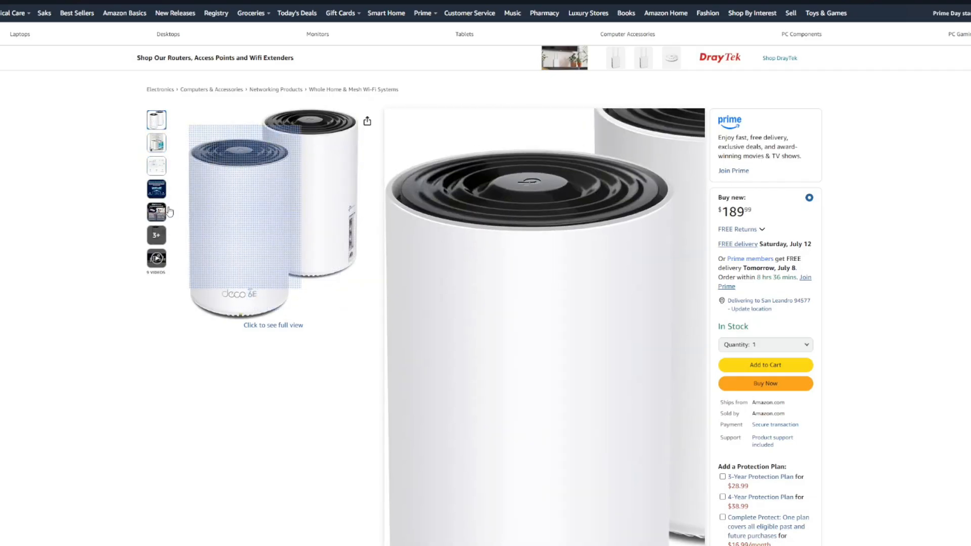
left_click(157, 211)
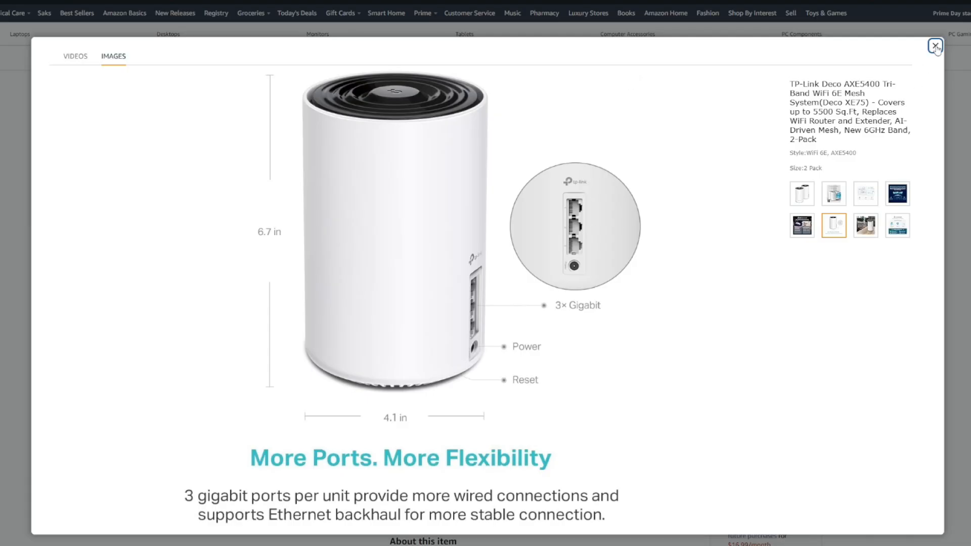
left_click(935, 46)
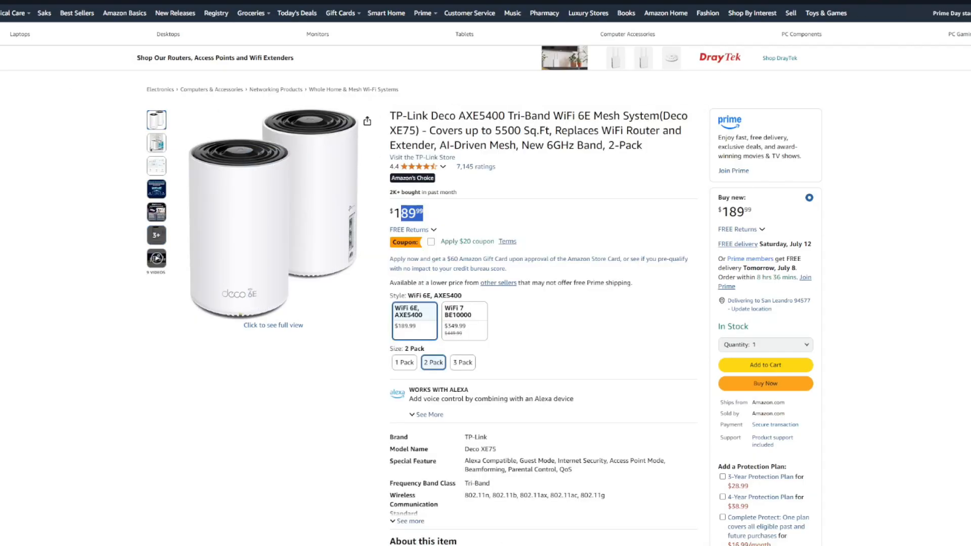
left_click(514, 306)
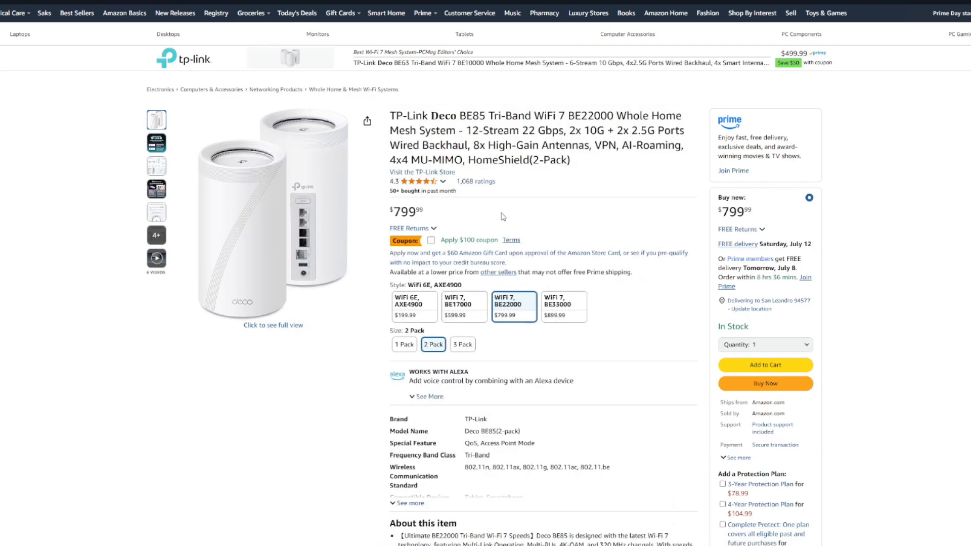
Step: Review the Deco BE85 page, then search Amazon for "netgear orbi wifi 7"
scroll("down", 3)
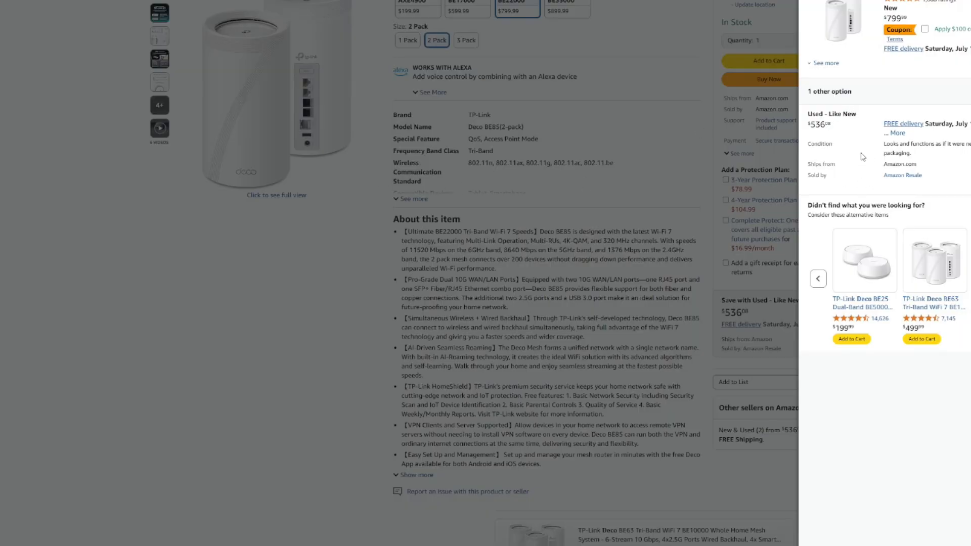
mouse_move(859, 145)
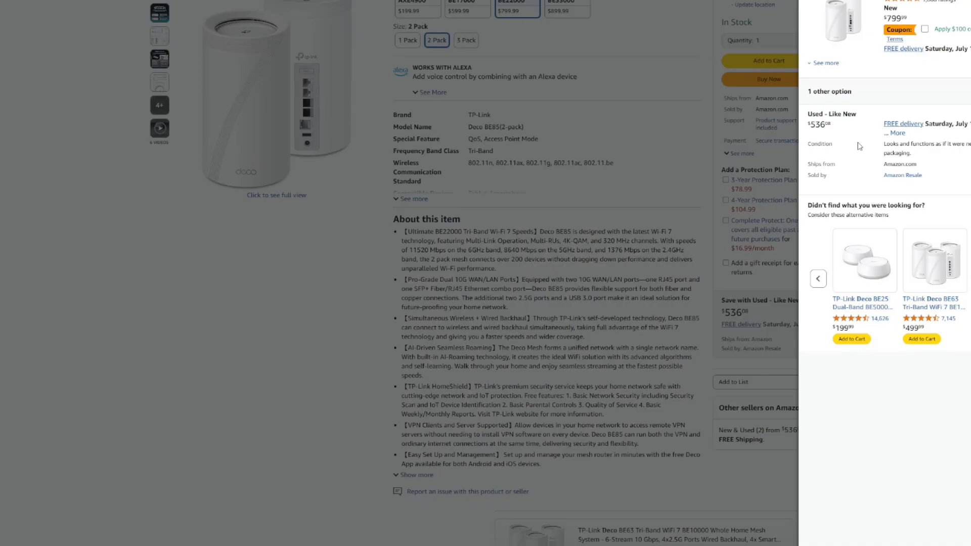
mouse_move(880, 143)
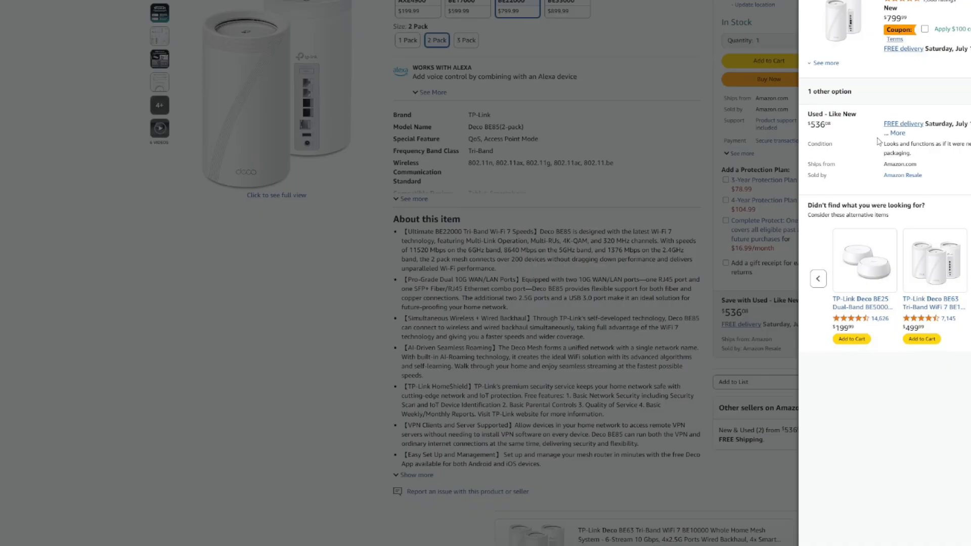
mouse_move(895, 227)
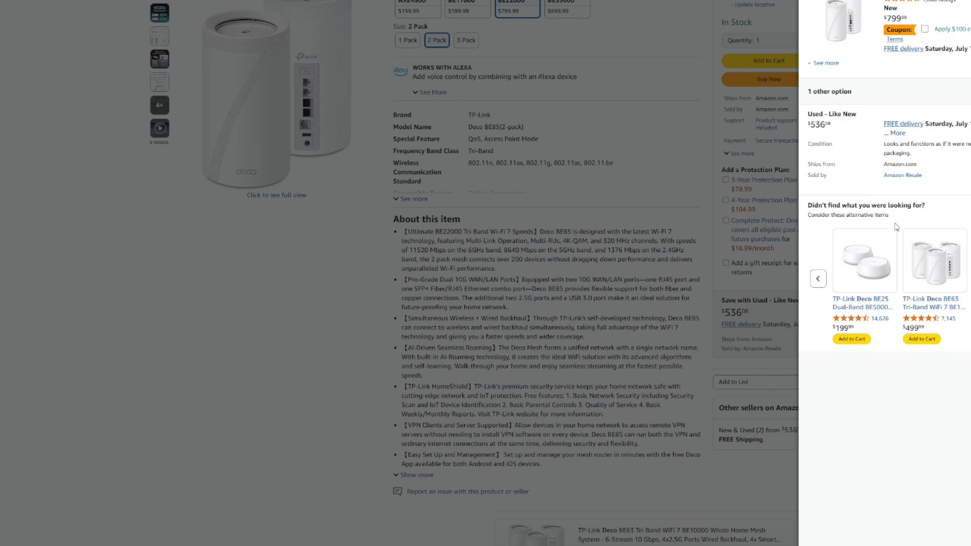
mouse_move(554, 124)
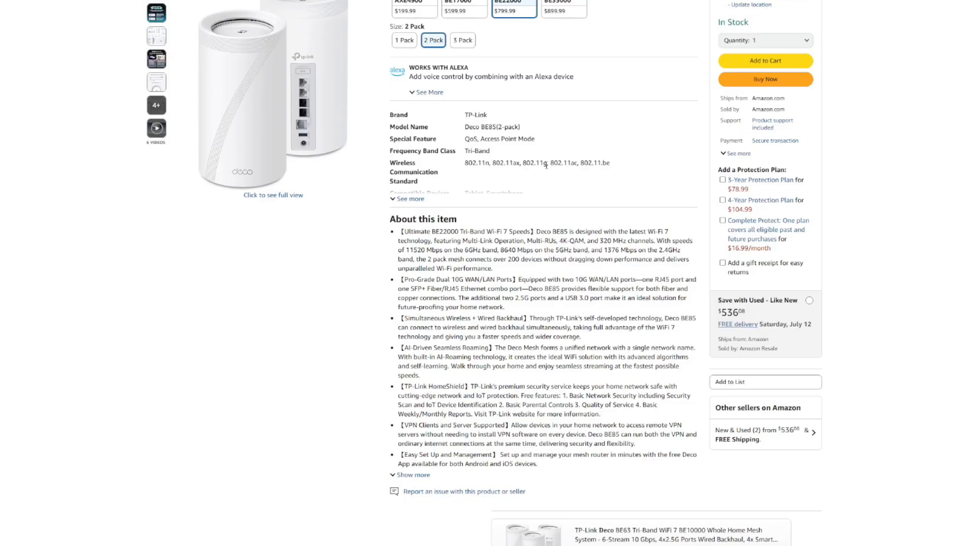
scroll("up", 3)
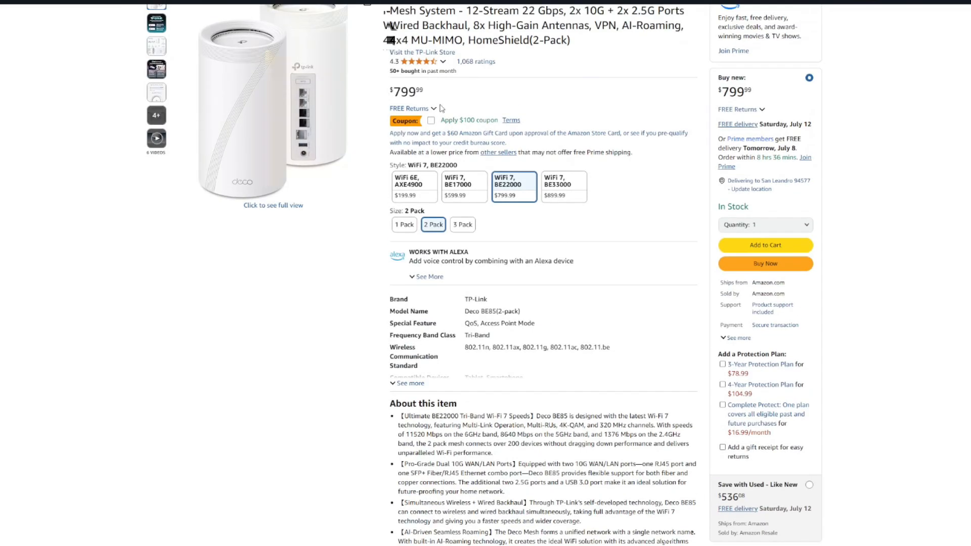
double_click(406, 91)
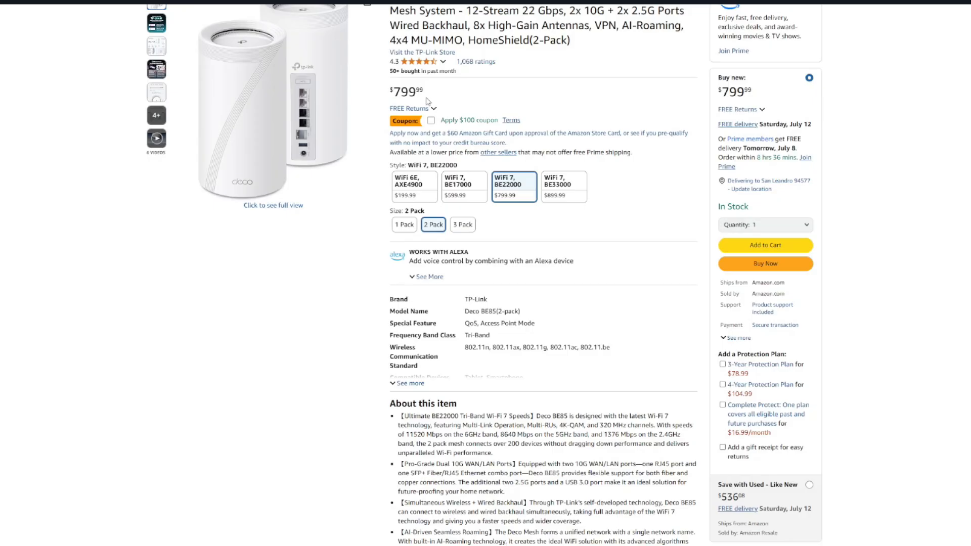
scroll("down", 3)
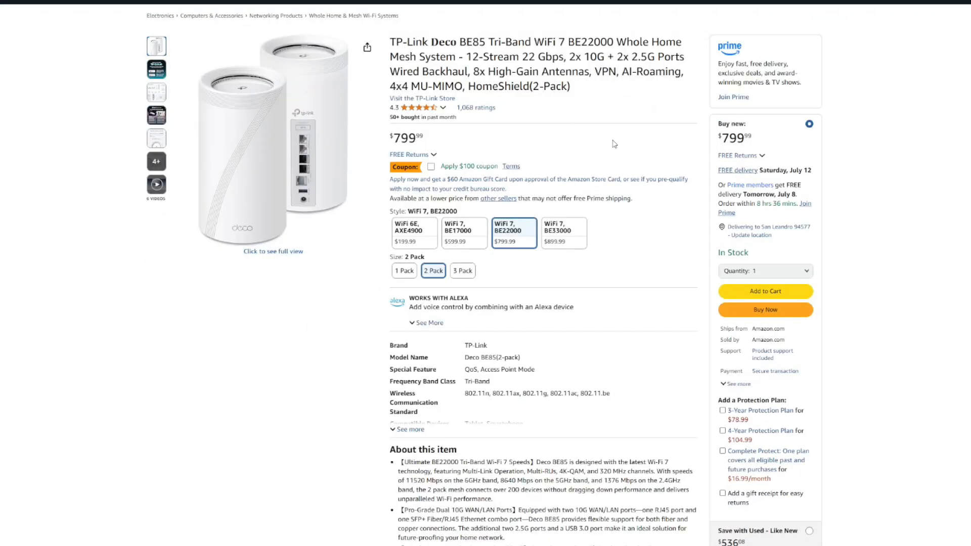
mouse_move(440, 140)
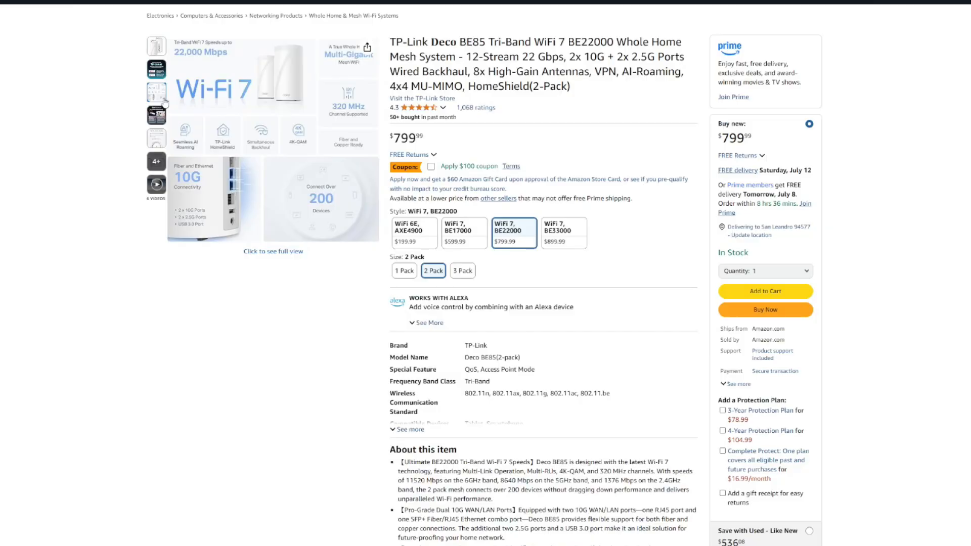
left_click(156, 93)
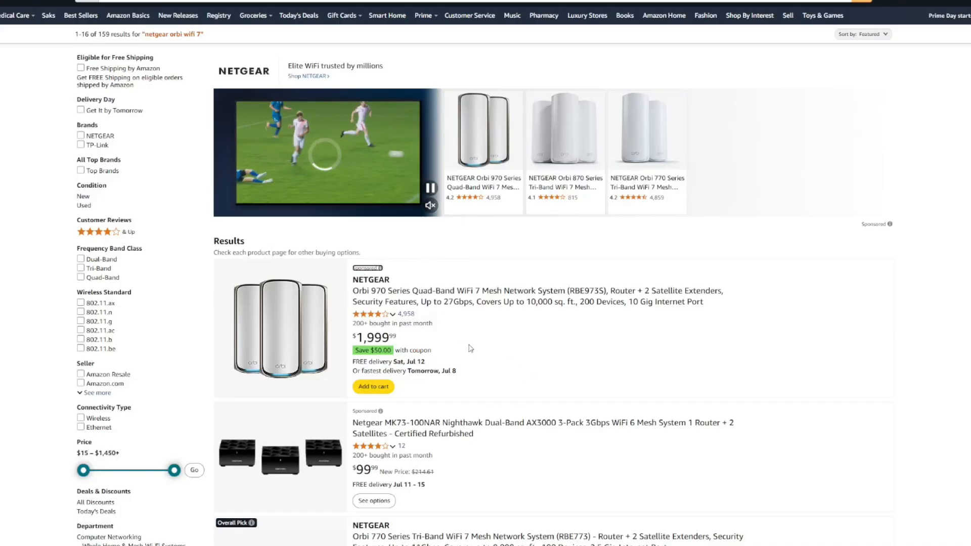
Step: Scroll through the Orbi results before searching for "eero pro 7"
scroll("down", 3)
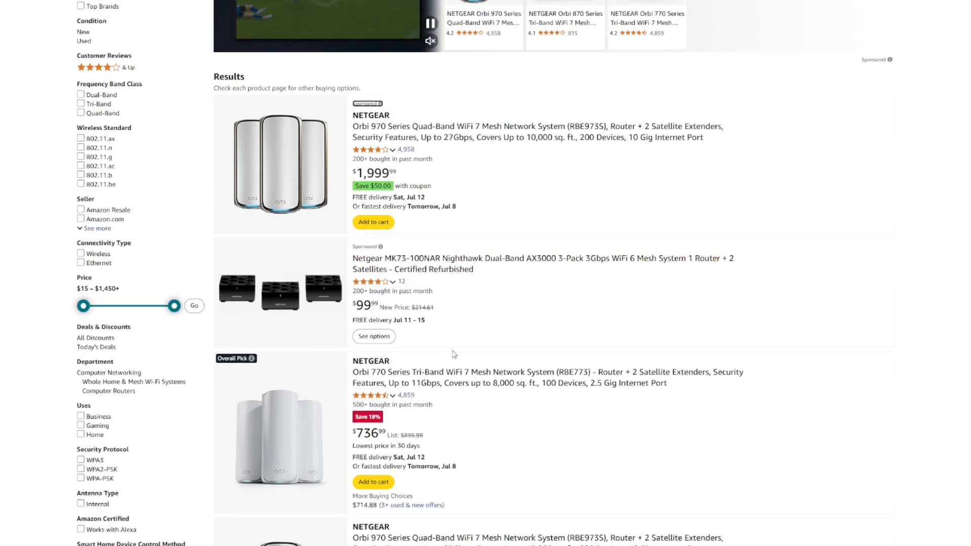
scroll("down", 3)
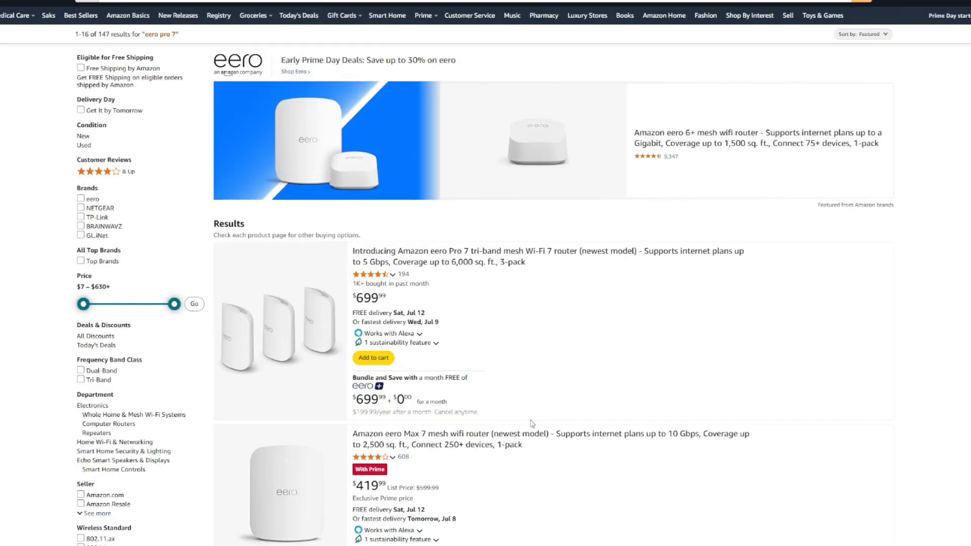
Step: Open the eero Pro 7 tri-band mesh 3-pack product page priced at $699.99
scroll("down", 3)
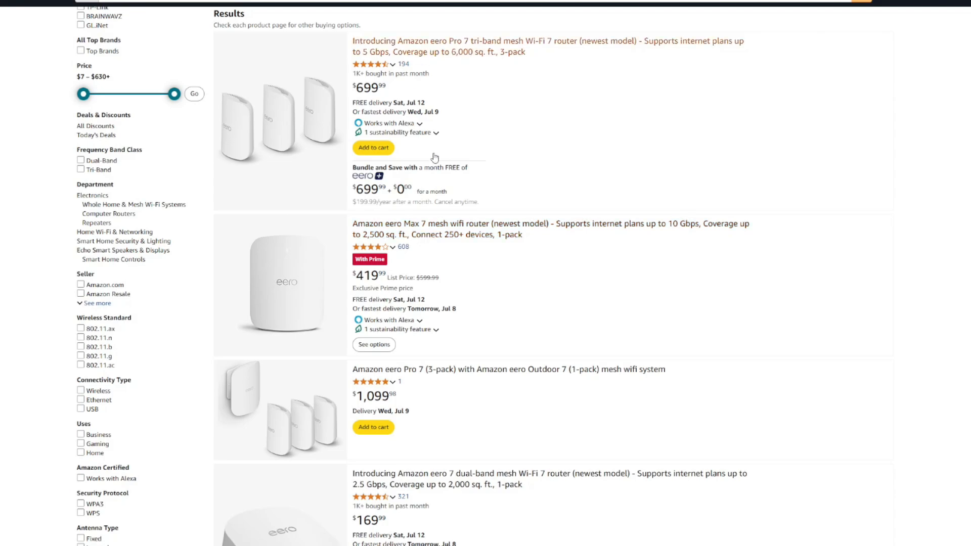
left_click(540, 46)
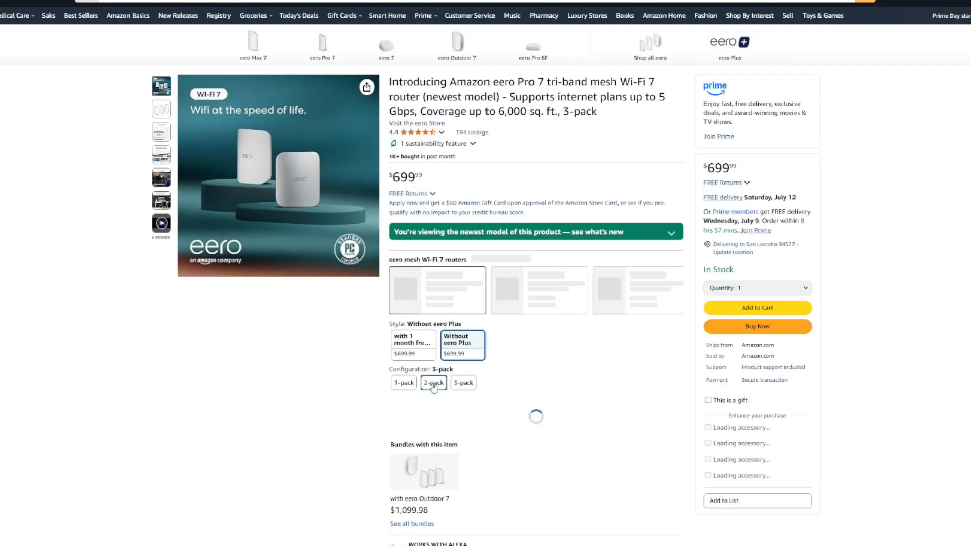
Step: Switch the eero Pro 7 listing to the 2-pack configuration at $549.99
left_click(433, 382)
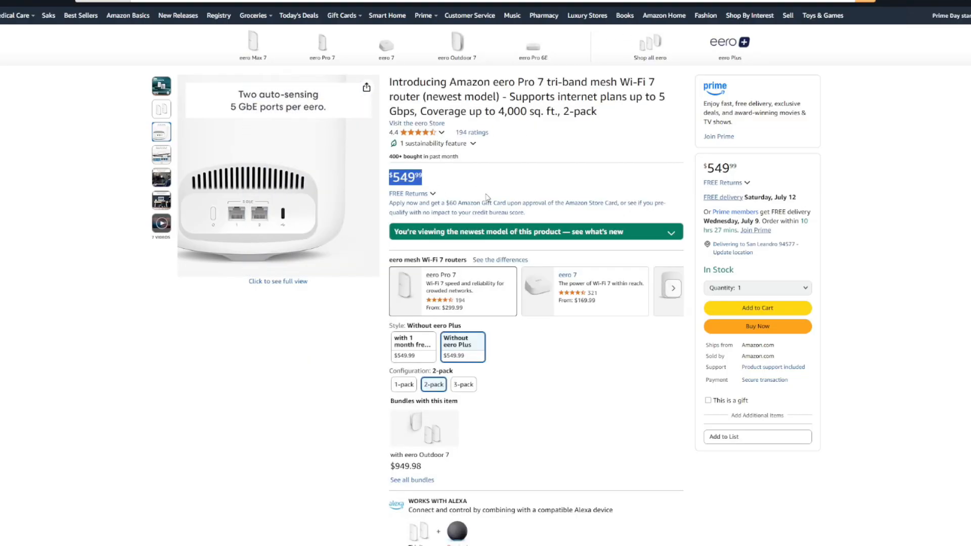
mouse_move(585, 174)
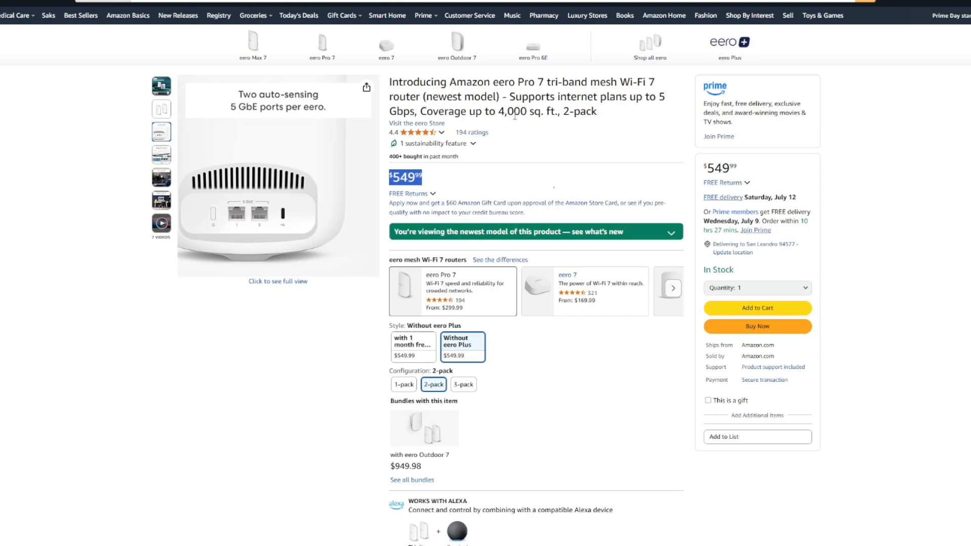
mouse_move(617, 165)
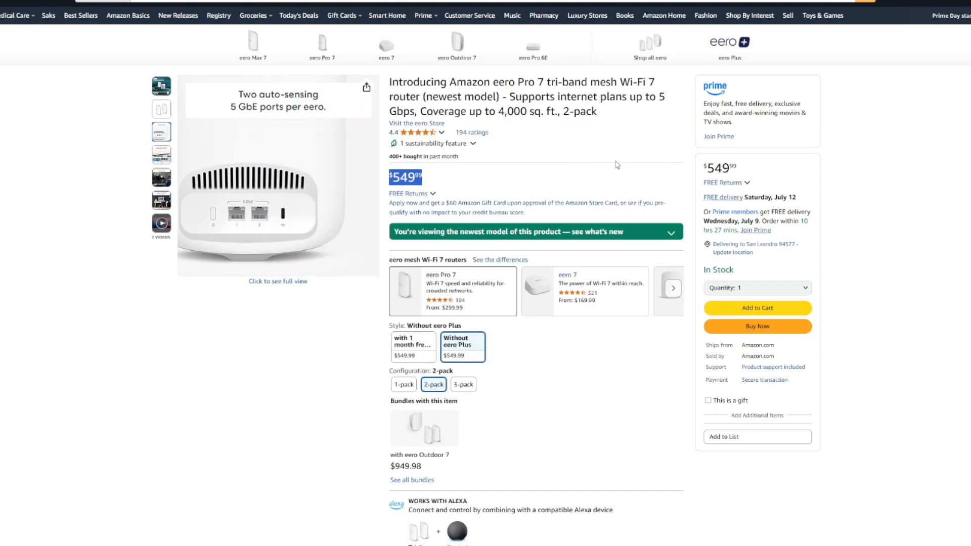
mouse_move(386, 197)
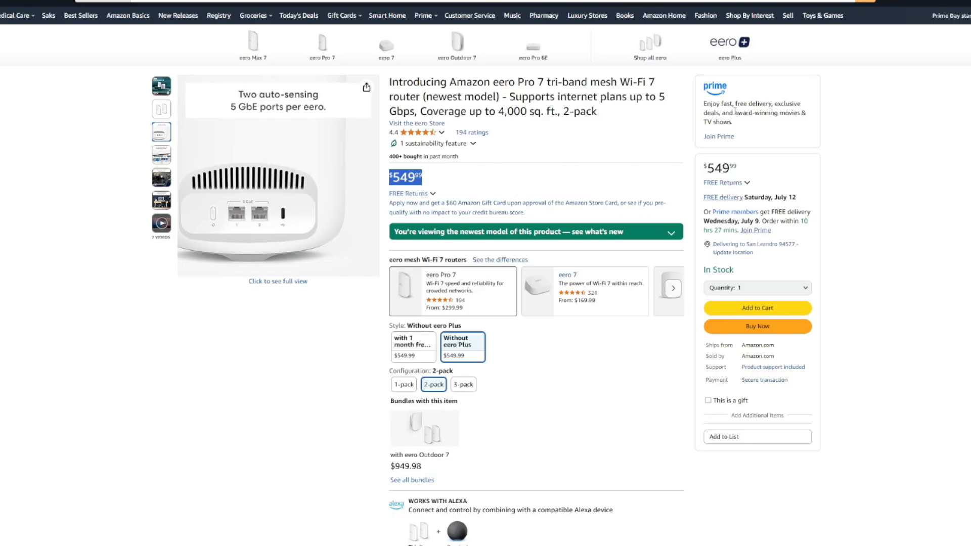
mouse_move(593, 209)
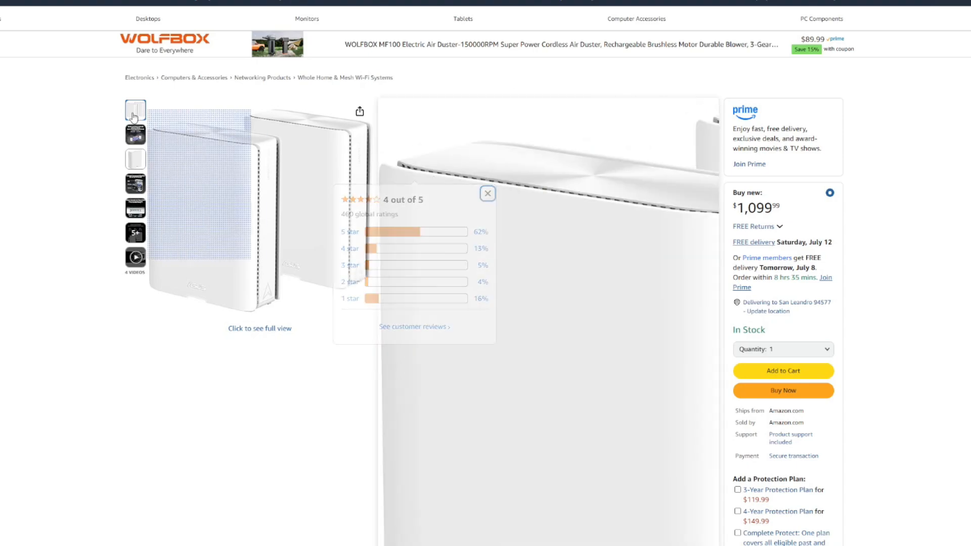
Step: Dismiss the ratings popover and review the ASUS ZenWiFi BQ16 Pro 2-pack's specs and features
left_click(135, 184)
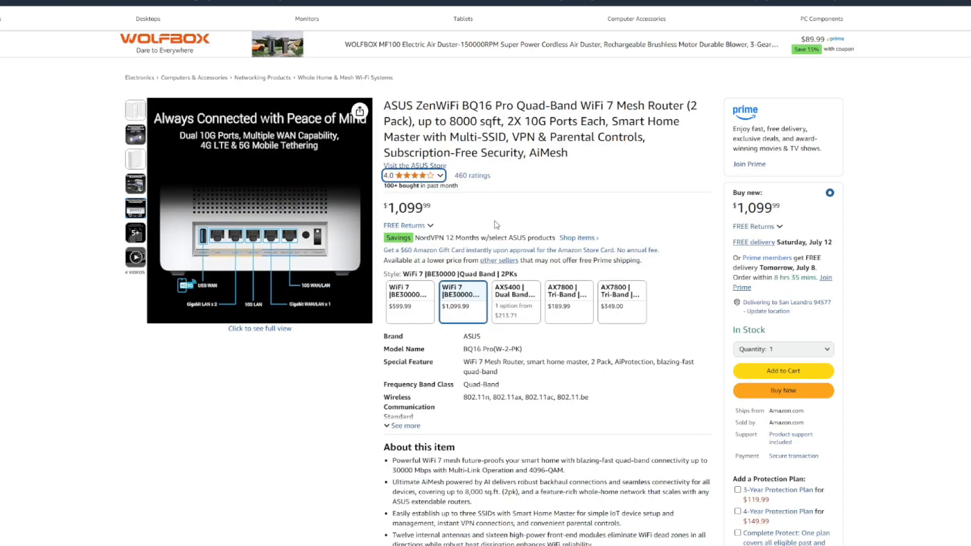
mouse_move(553, 184)
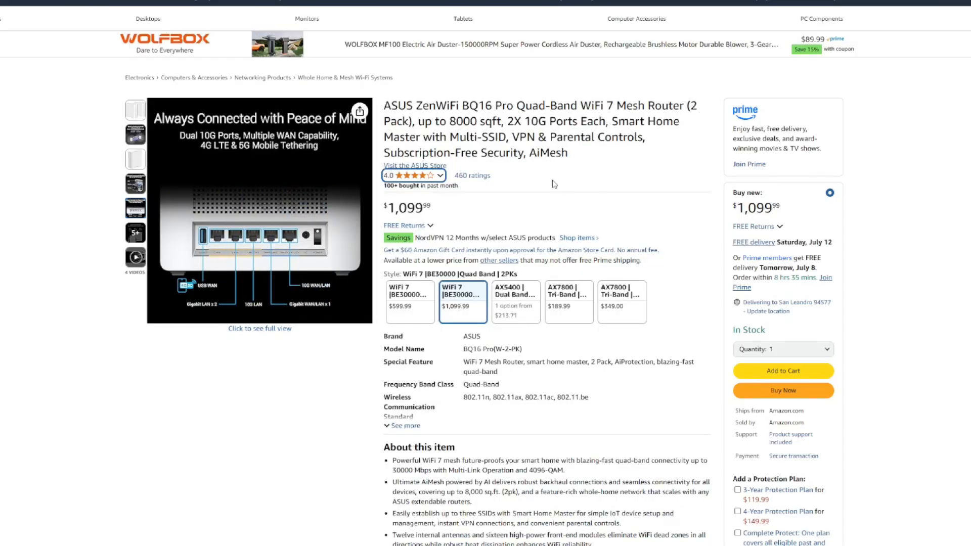
mouse_move(910, 262)
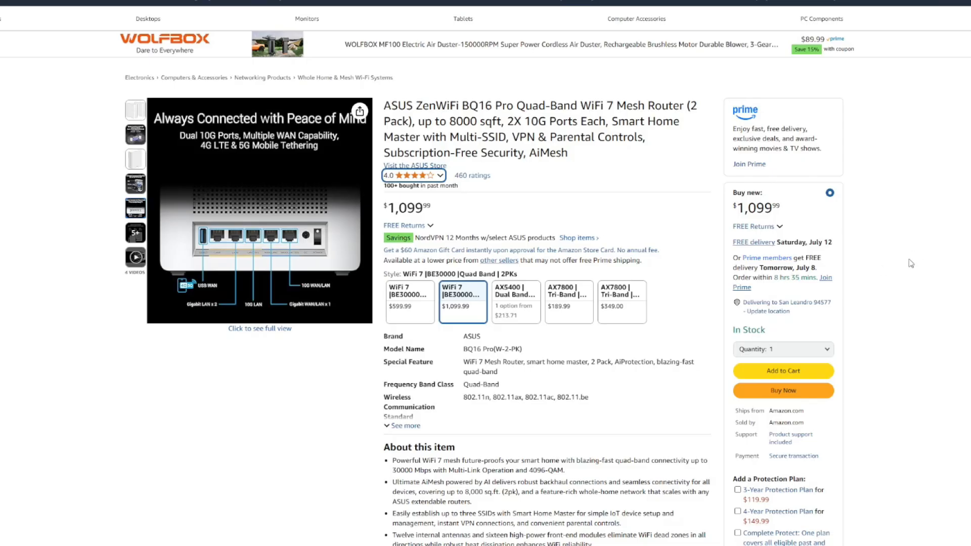
scroll("down", 3)
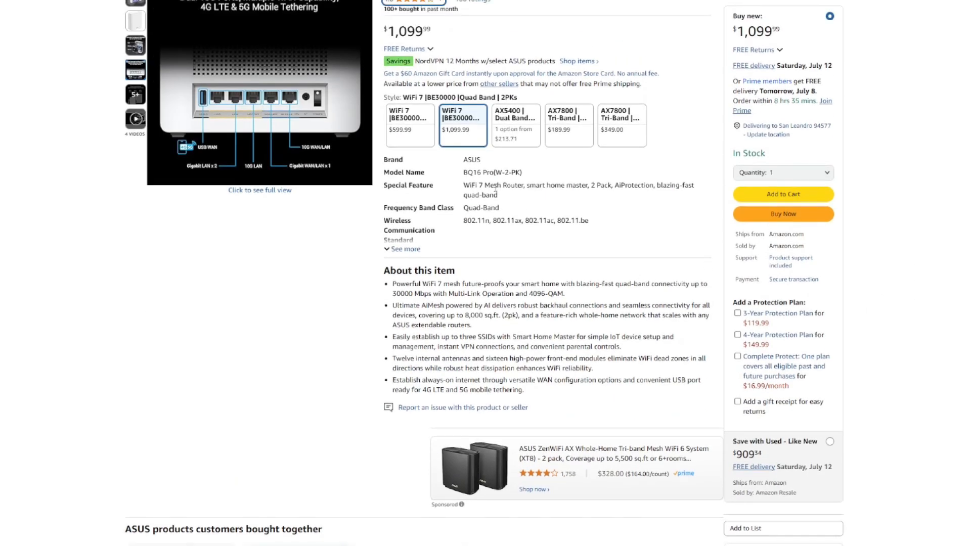
scroll("up", 3)
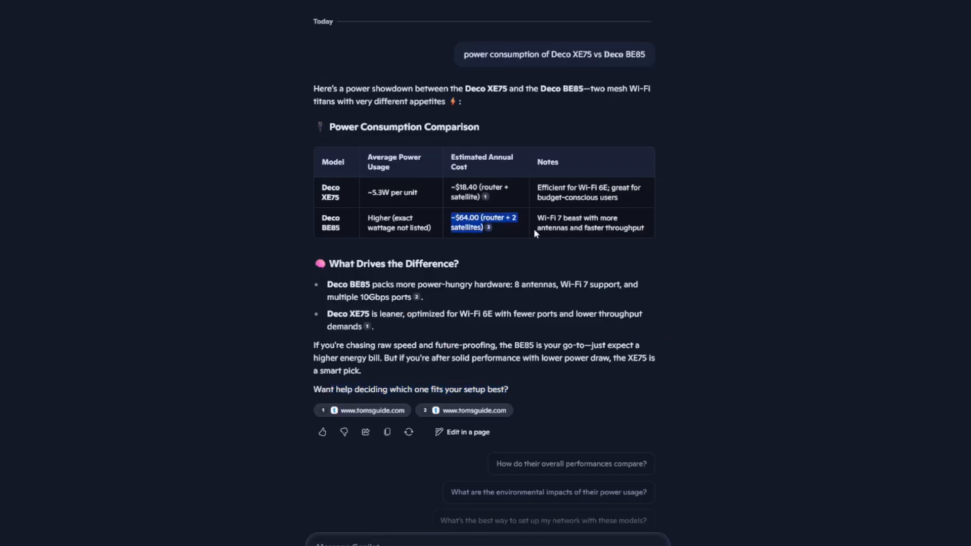
mouse_move(312, 198)
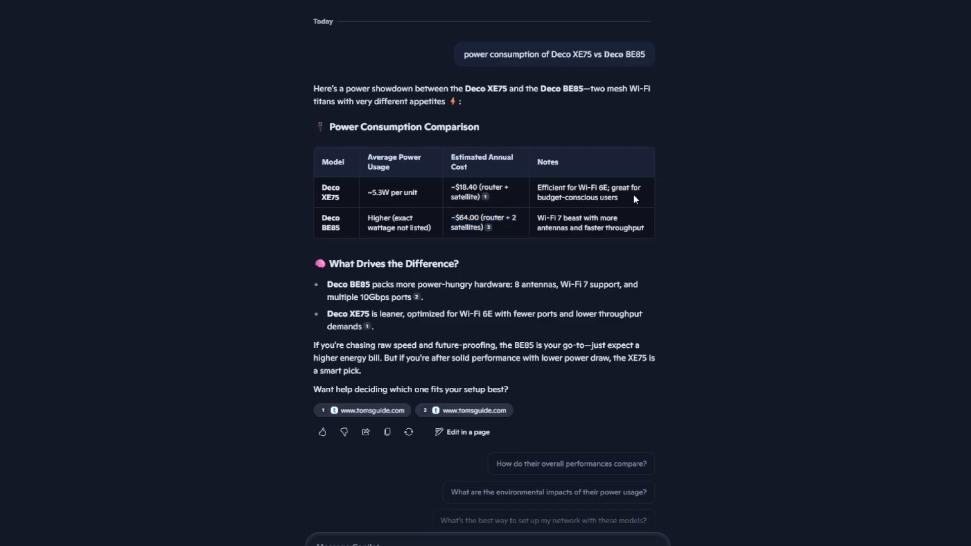
mouse_move(570, 246)
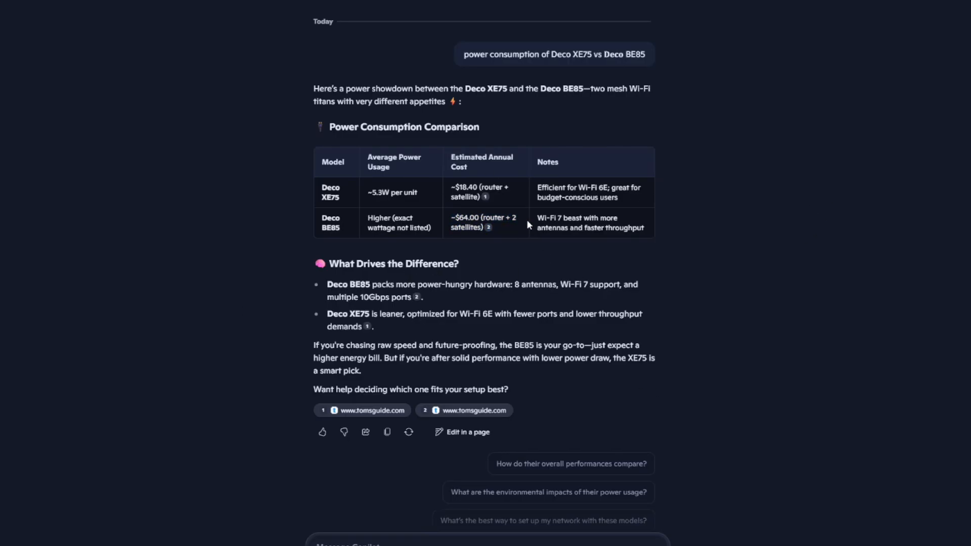
mouse_move(625, 249)
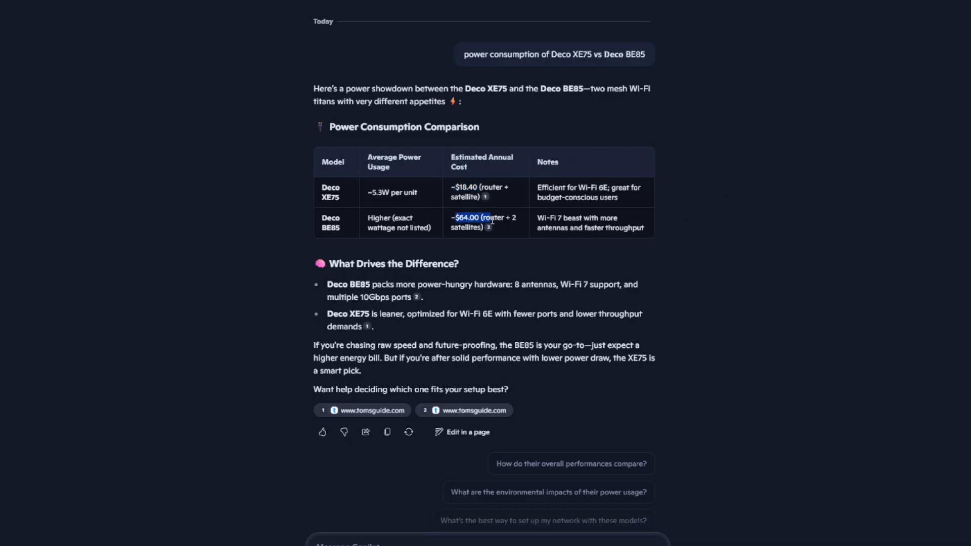
mouse_move(513, 227)
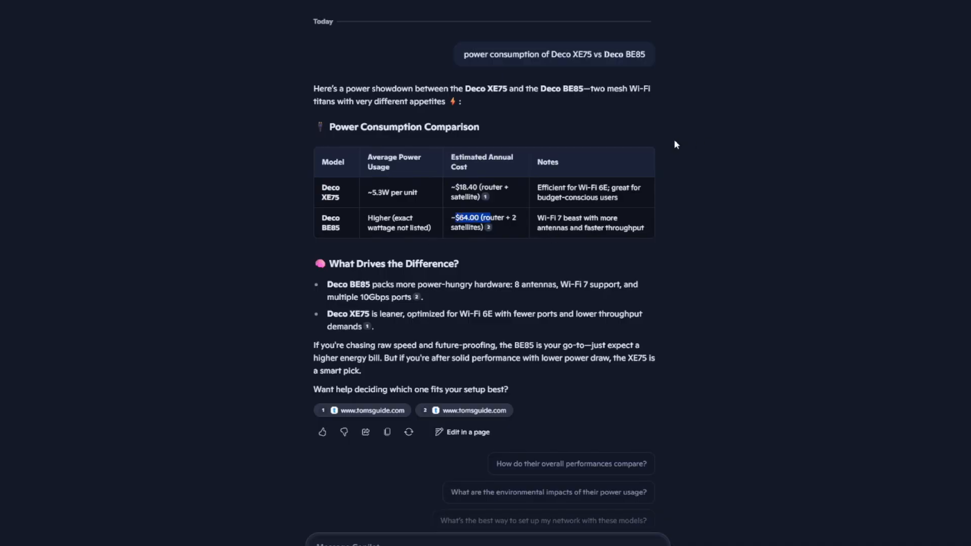
mouse_move(476, 231)
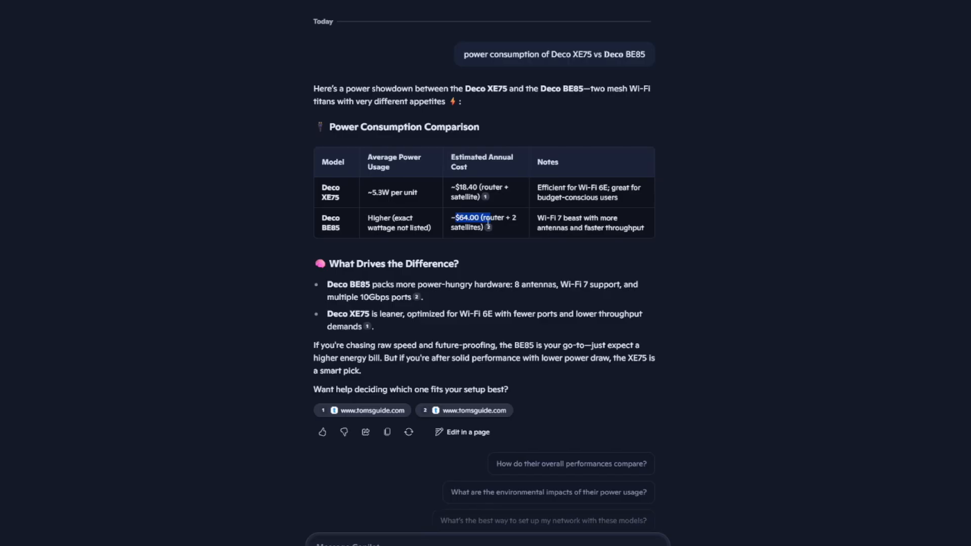
mouse_move(488, 241)
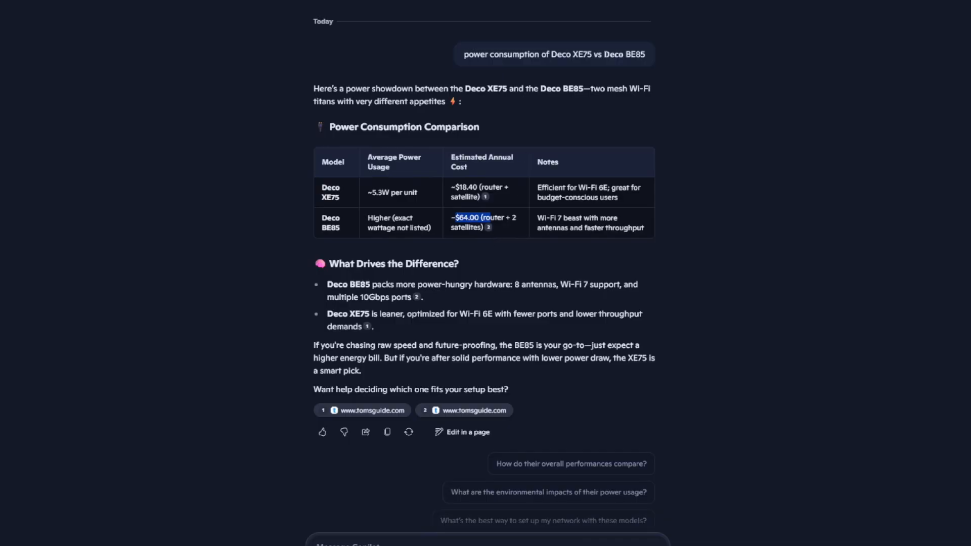
mouse_move(668, 391)
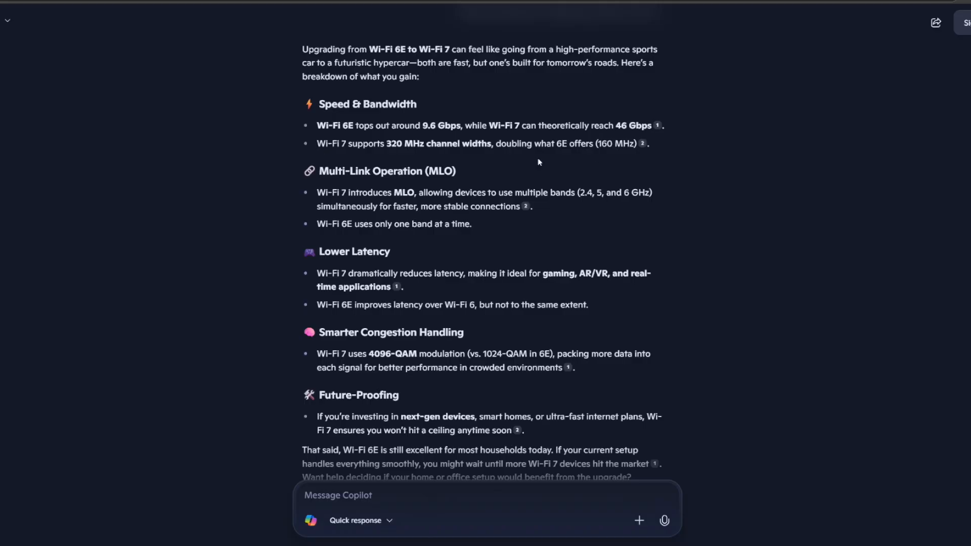
mouse_move(489, 230)
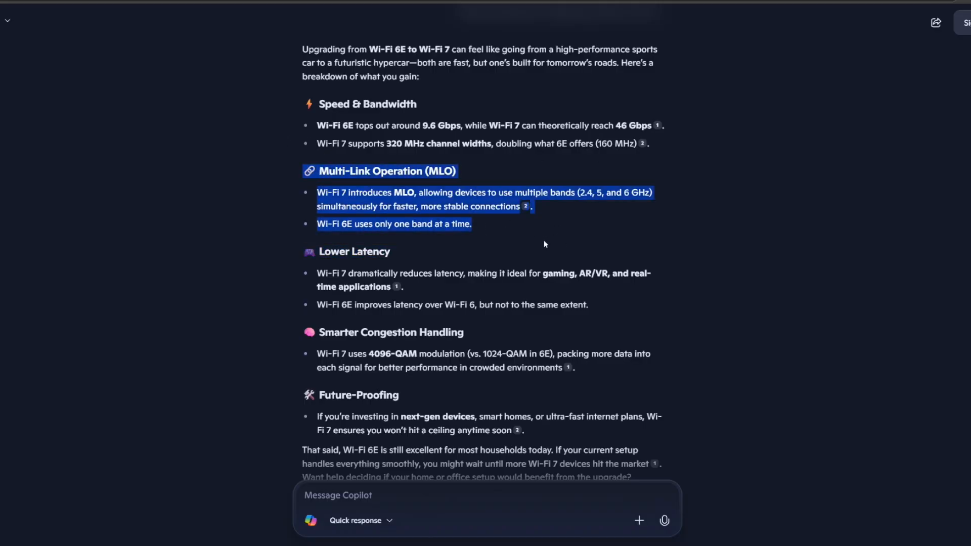
scroll("down", 3)
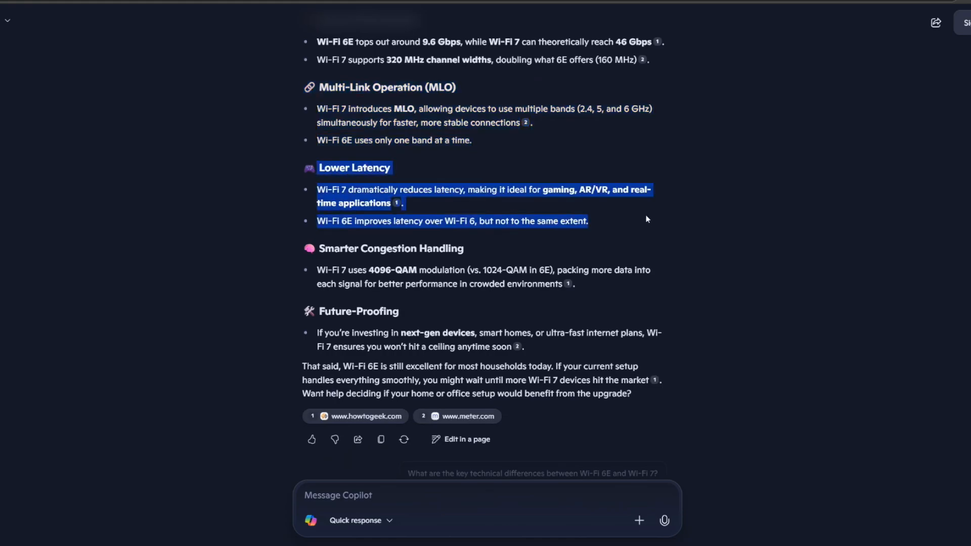
mouse_move(364, 194)
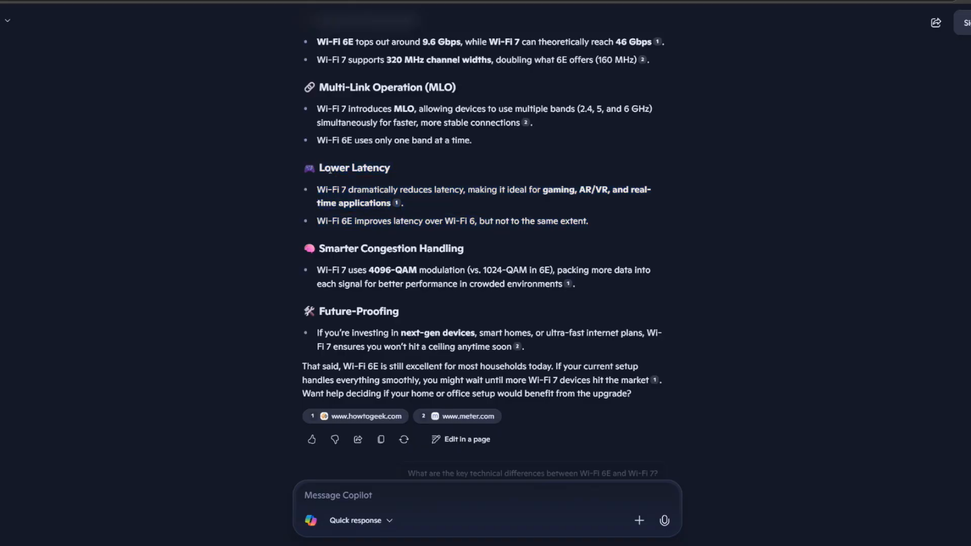
double_click(354, 168)
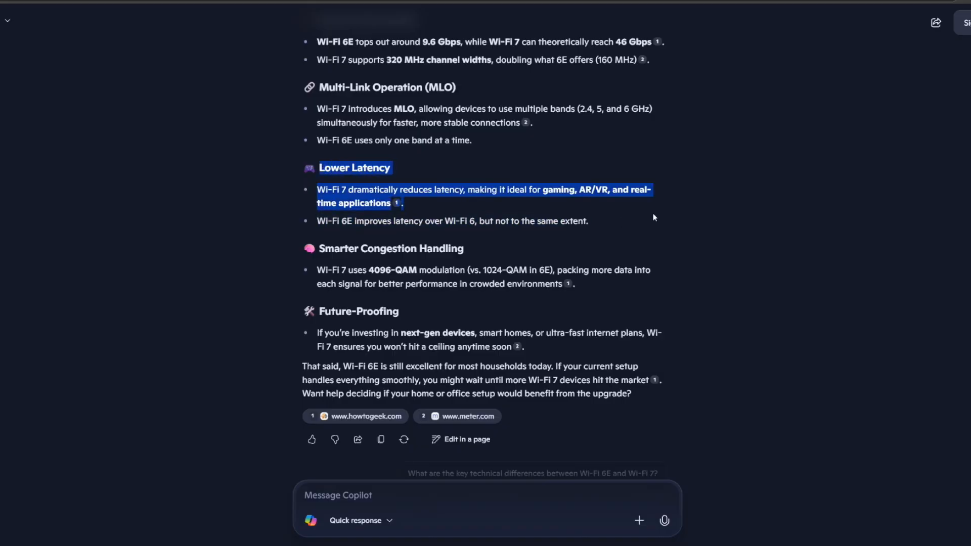
mouse_move(563, 218)
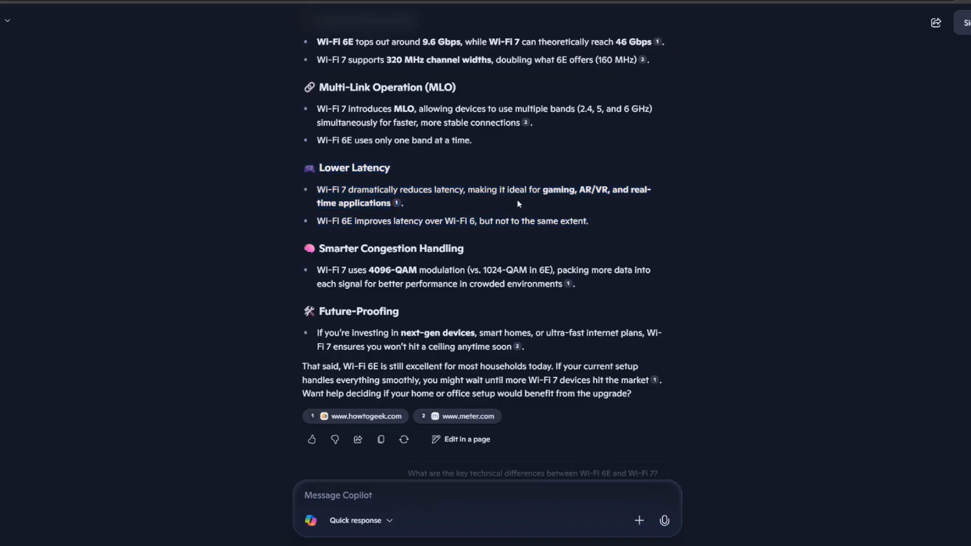
left_click_drag(303, 168, 588, 221)
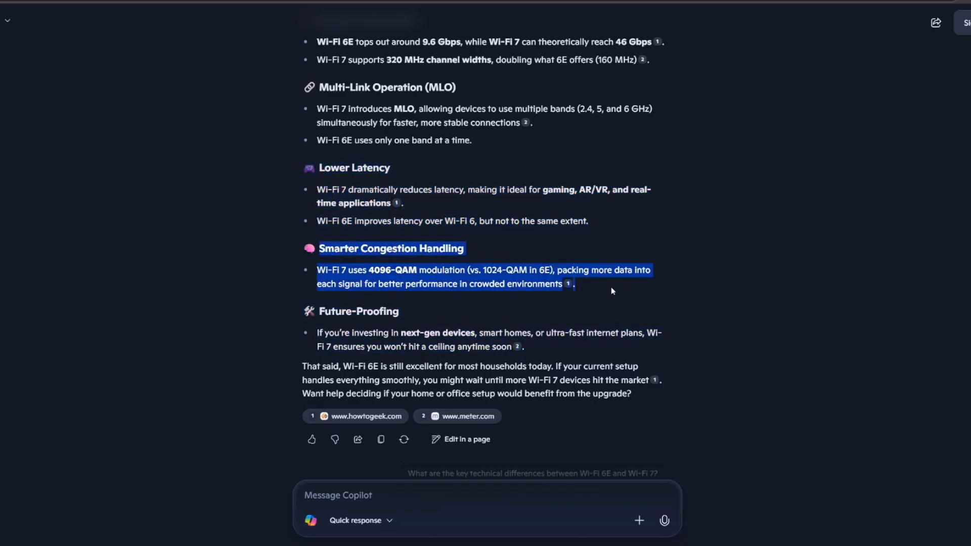
mouse_move(442, 306)
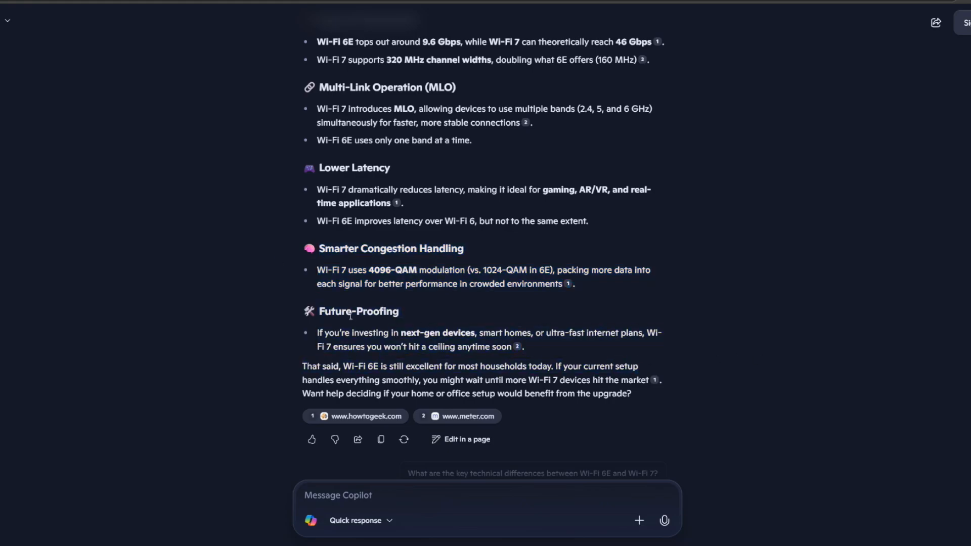
left_click_drag(317, 311, 524, 347)
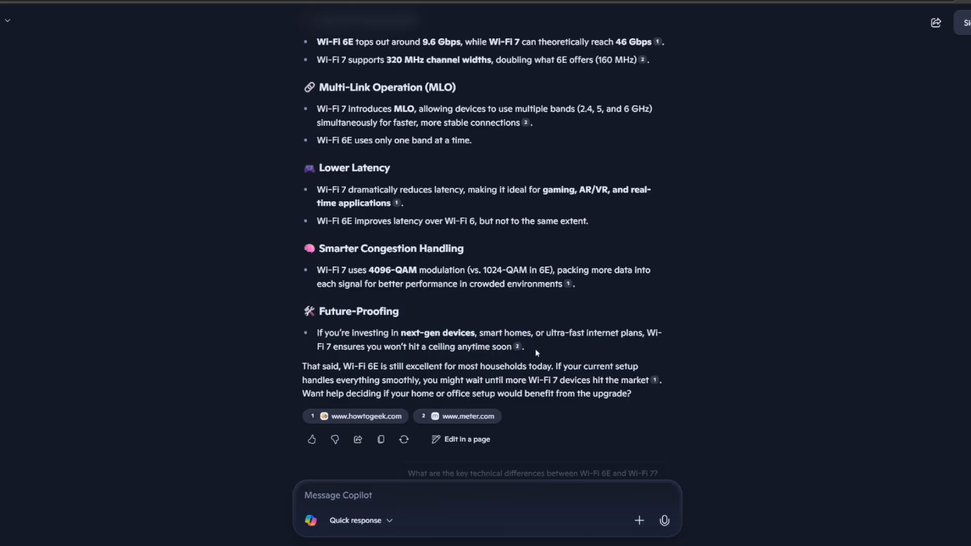
left_click_drag(318, 311, 523, 347)
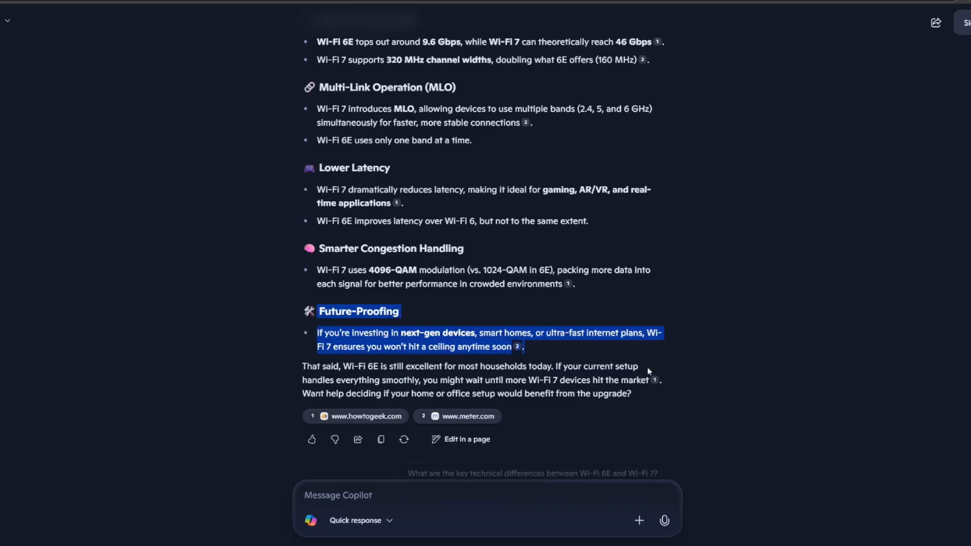
mouse_move(871, 53)
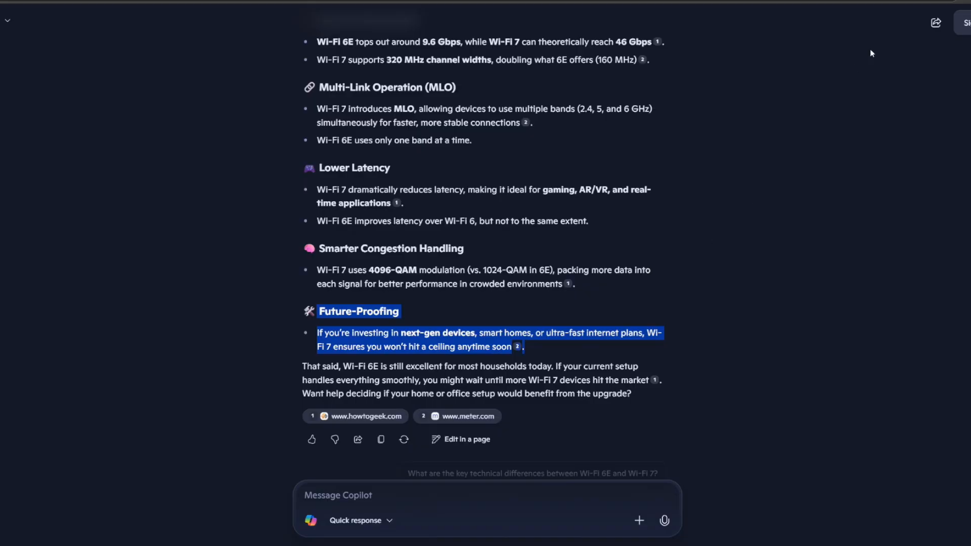